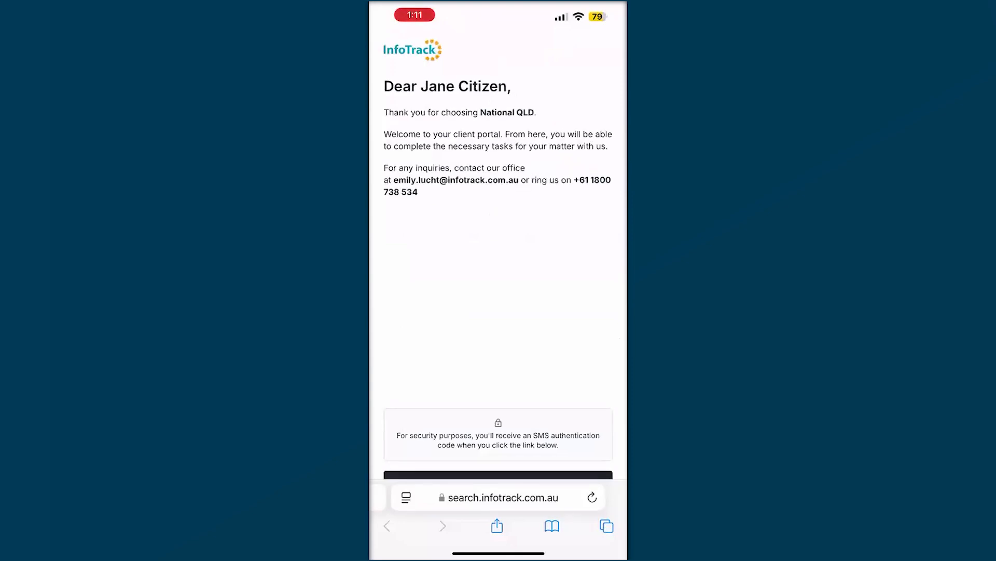
- Send the SMS code, autofill it from Messages and verify the mobile number
{"action": "scroll", "scroll_direction": "down", "scroll_amount": 3}
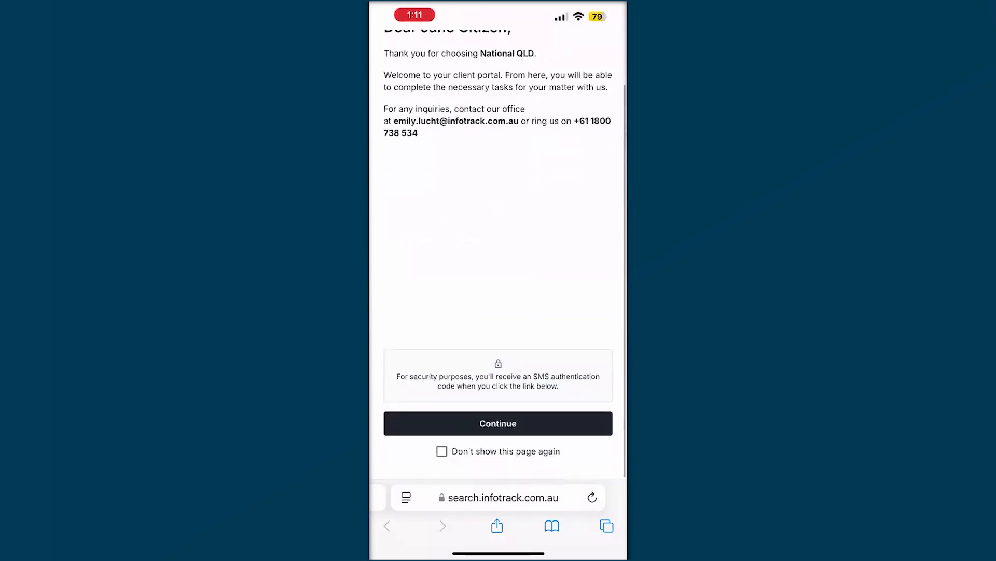
{"action": "left_click", "coordinate": [497, 423]}
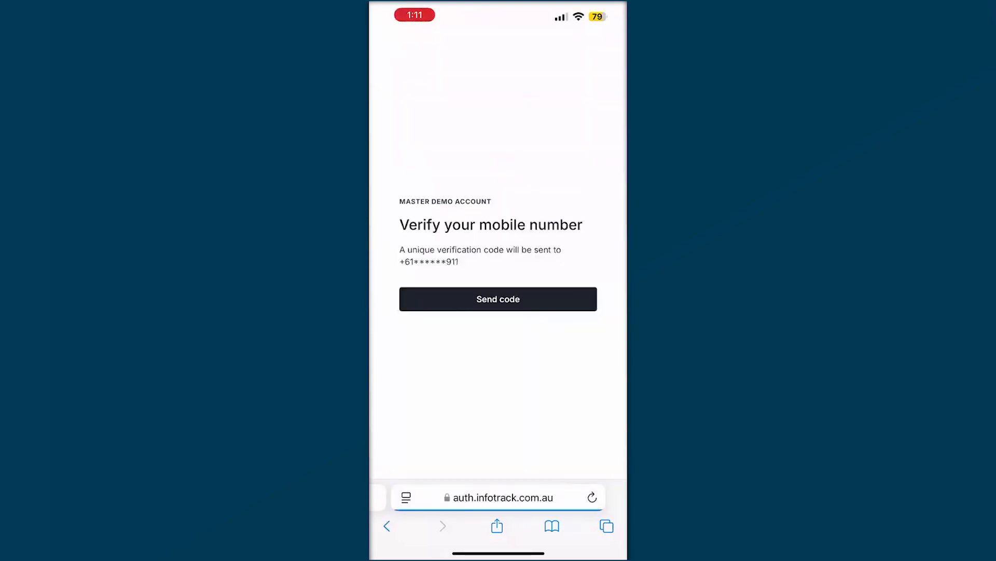
{"action": "left_click", "coordinate": [498, 299]}
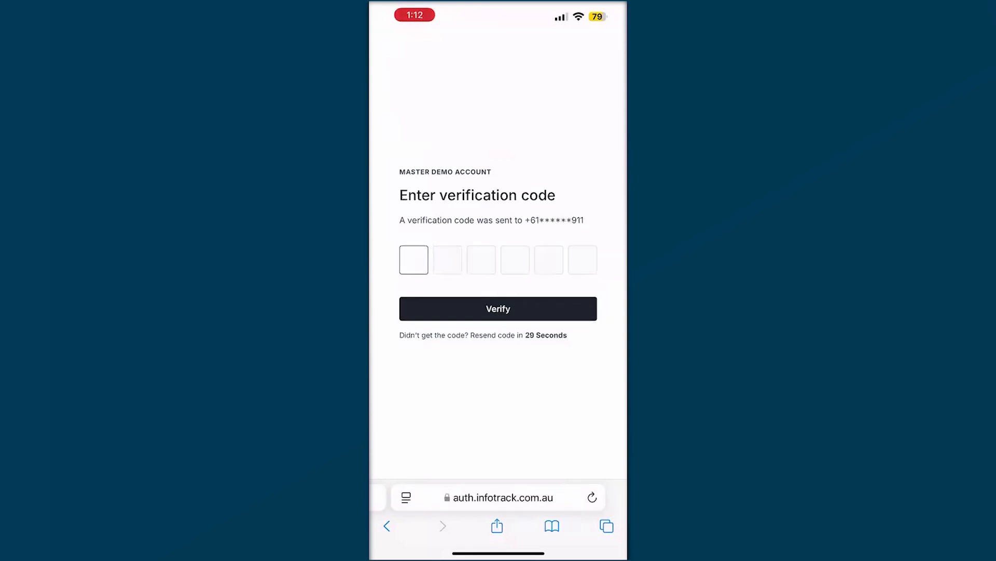
{"action": "left_click", "coordinate": [414, 260]}
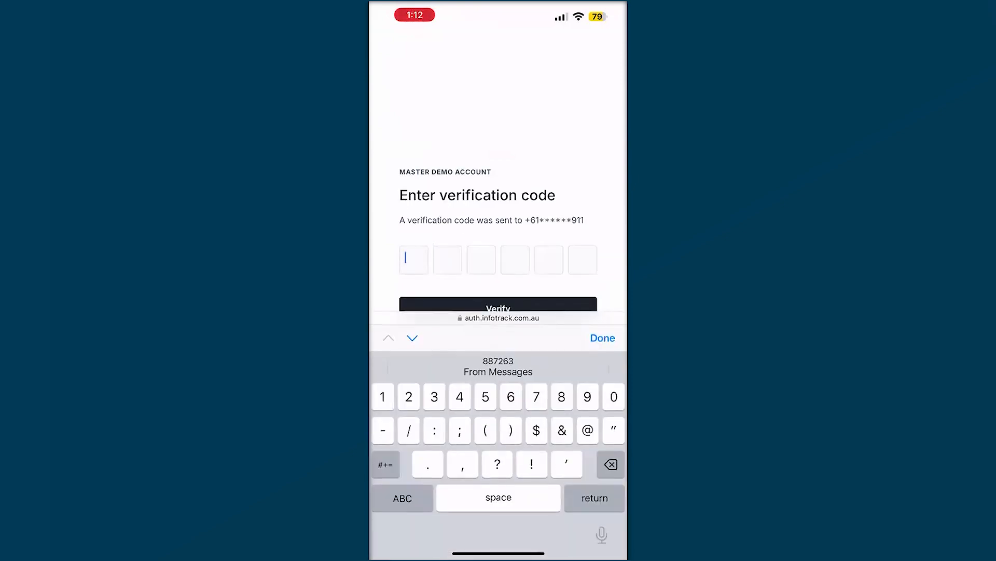
{"action": "left_click", "coordinate": [499, 371]}
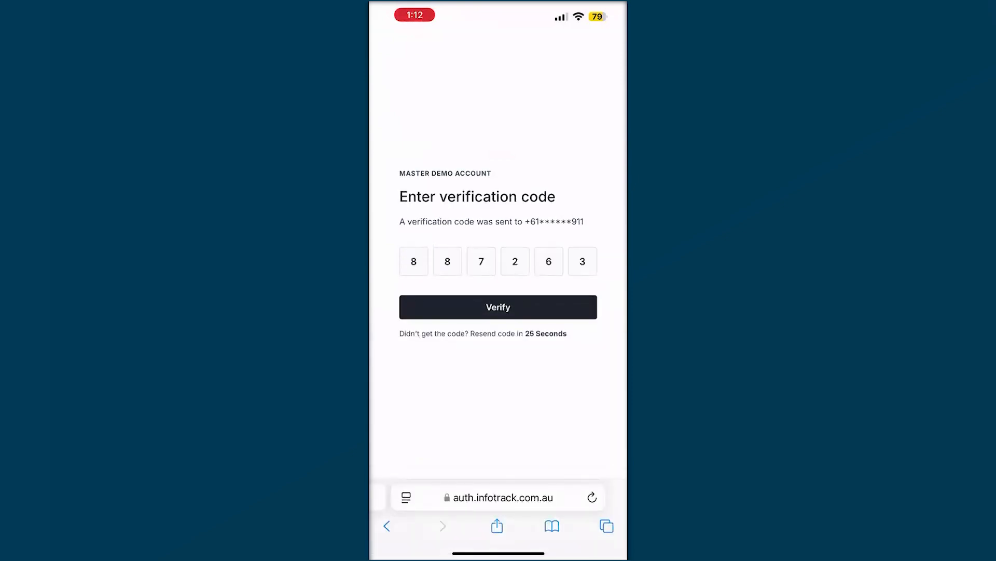
{"action": "left_click", "coordinate": [498, 306]}
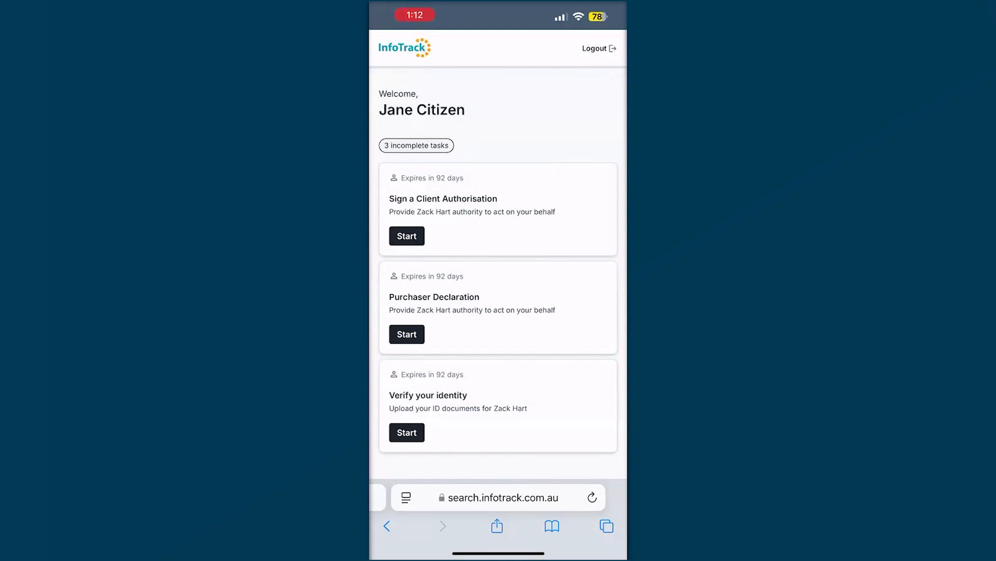
- Start the Verify your identity task and continue past the InfoTrackID welcome and steps overview
{"action": "left_click", "coordinate": [405, 432]}
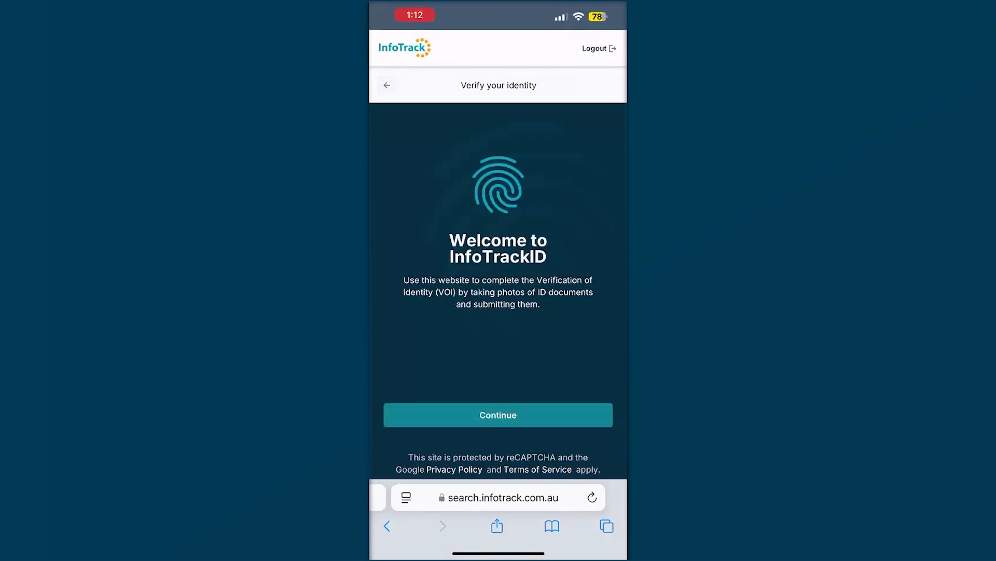
{"action": "left_click", "coordinate": [497, 414]}
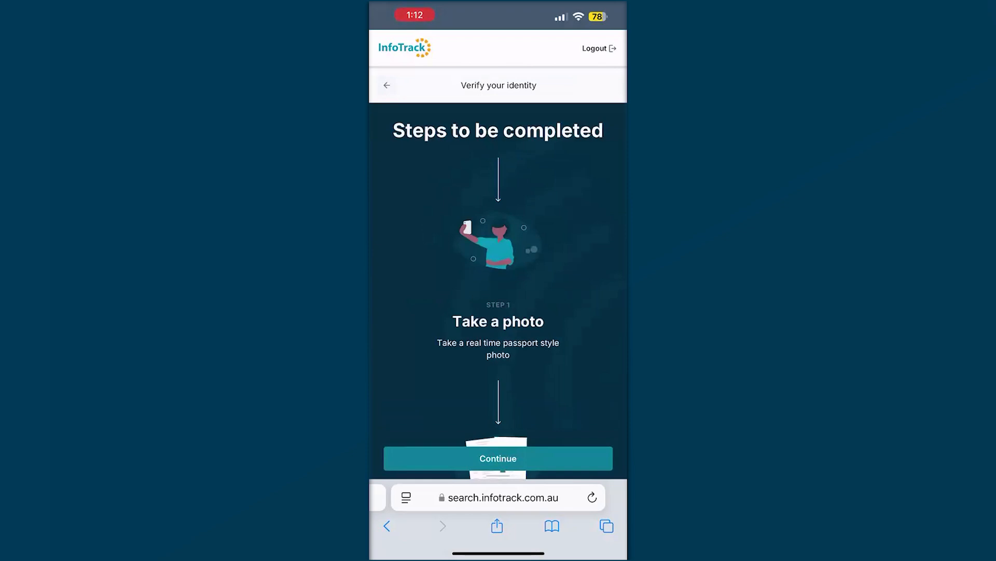
{"action": "scroll", "scroll_direction": "down", "scroll_amount": 3}
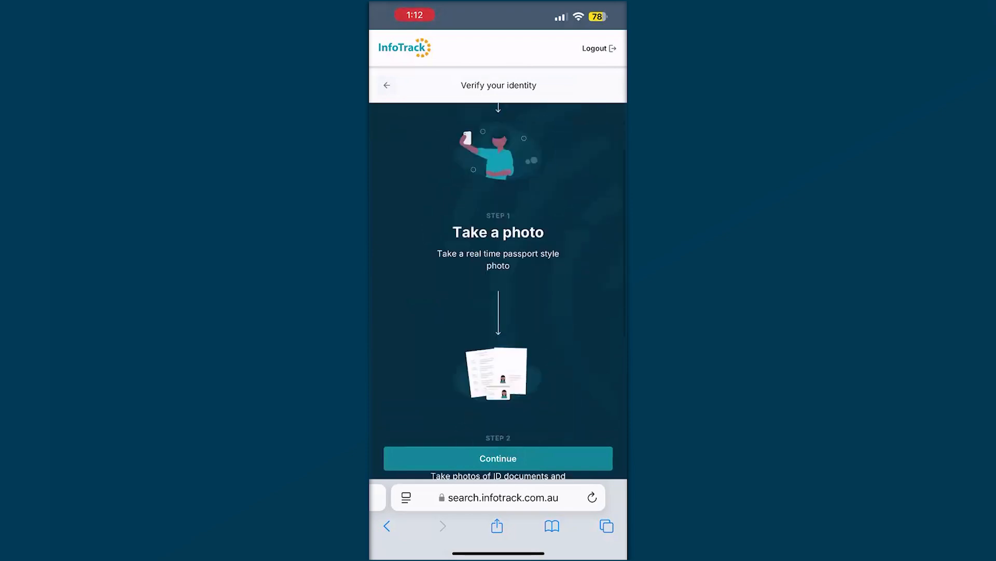
{"action": "scroll", "scroll_direction": "down", "scroll_amount": 3}
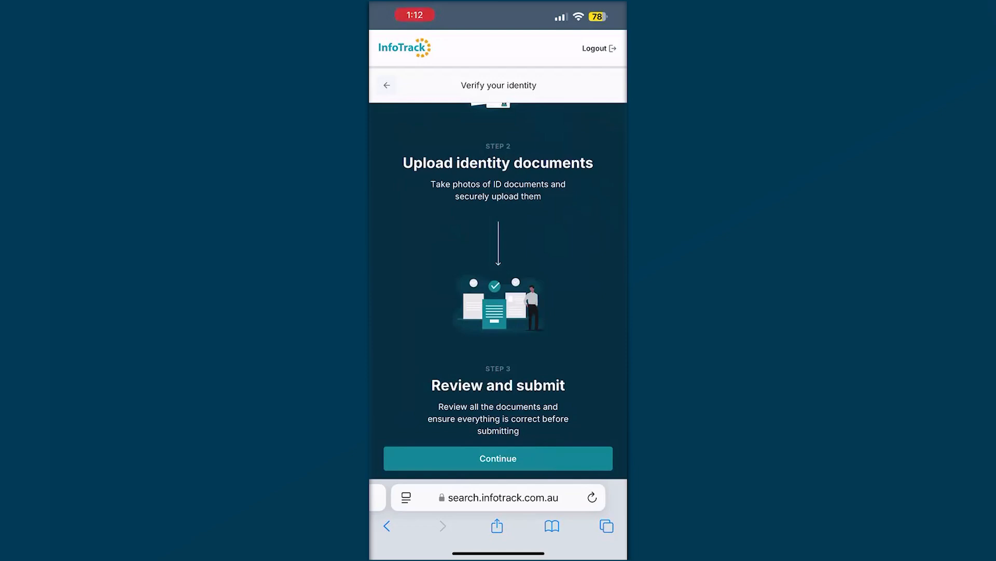
{"action": "left_click", "coordinate": [497, 457]}
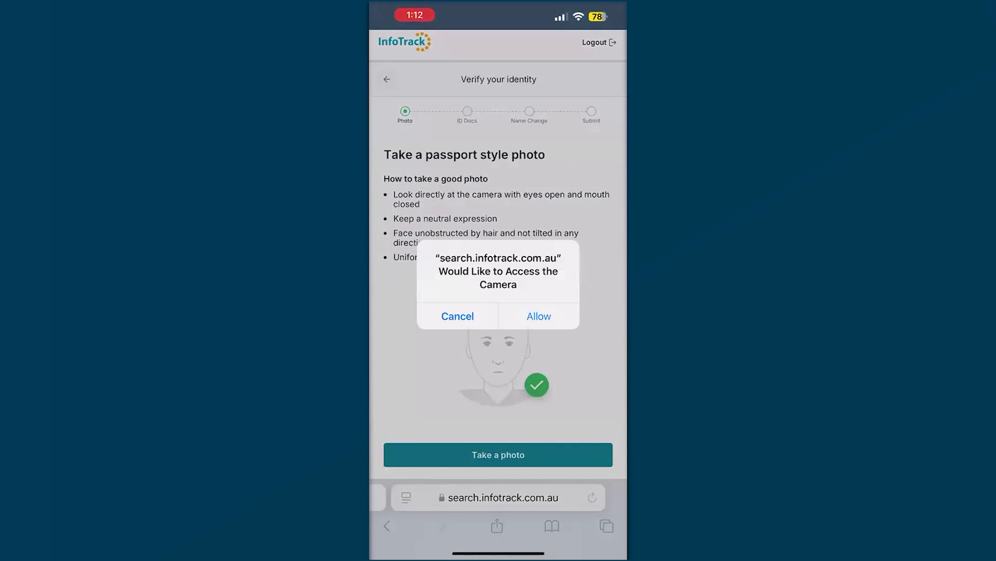
- Allow camera and location access, capture the passport-style photo and save it
{"action": "left_click", "coordinate": [539, 316]}
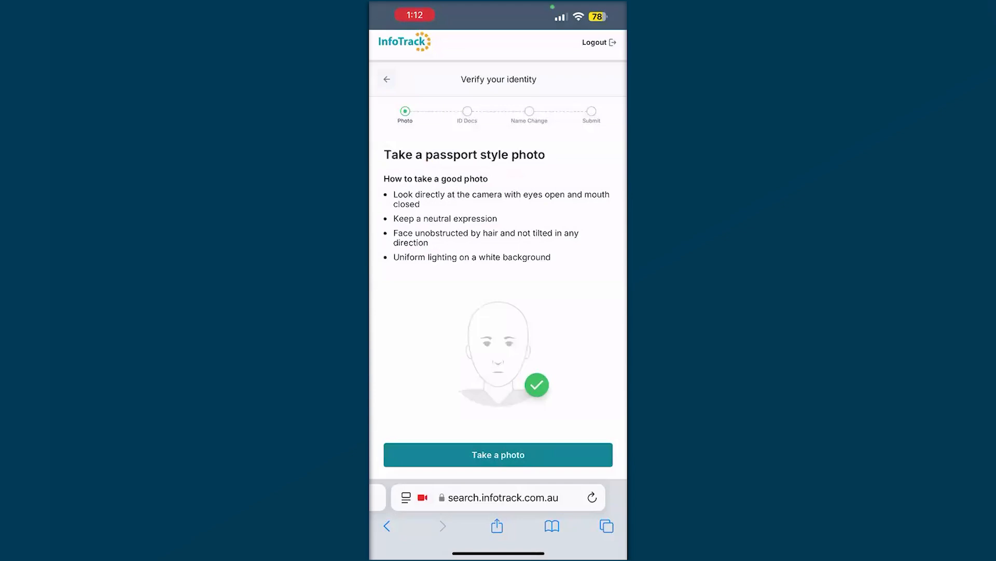
{"action": "left_click", "coordinate": [498, 455]}
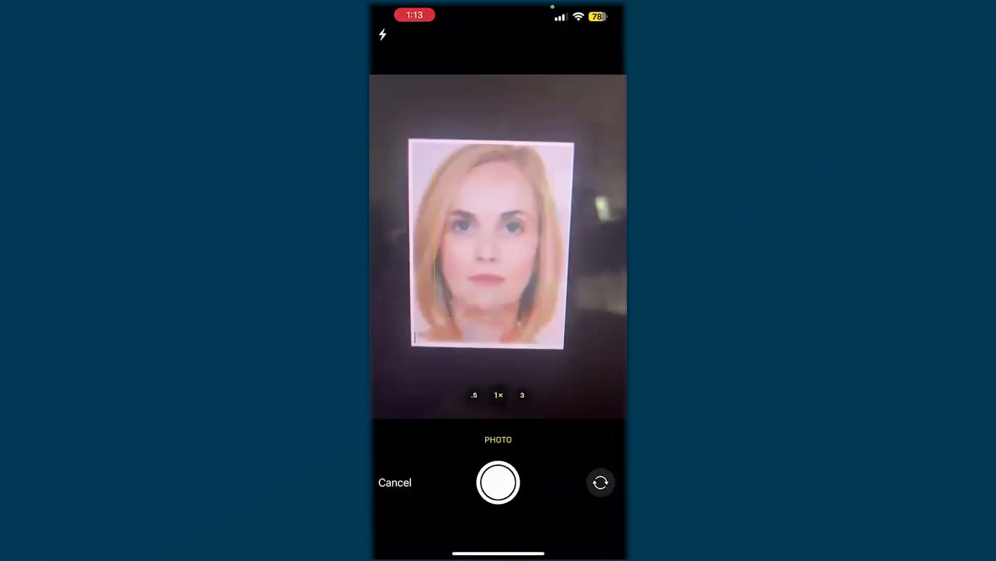
{"action": "left_click", "coordinate": [497, 482]}
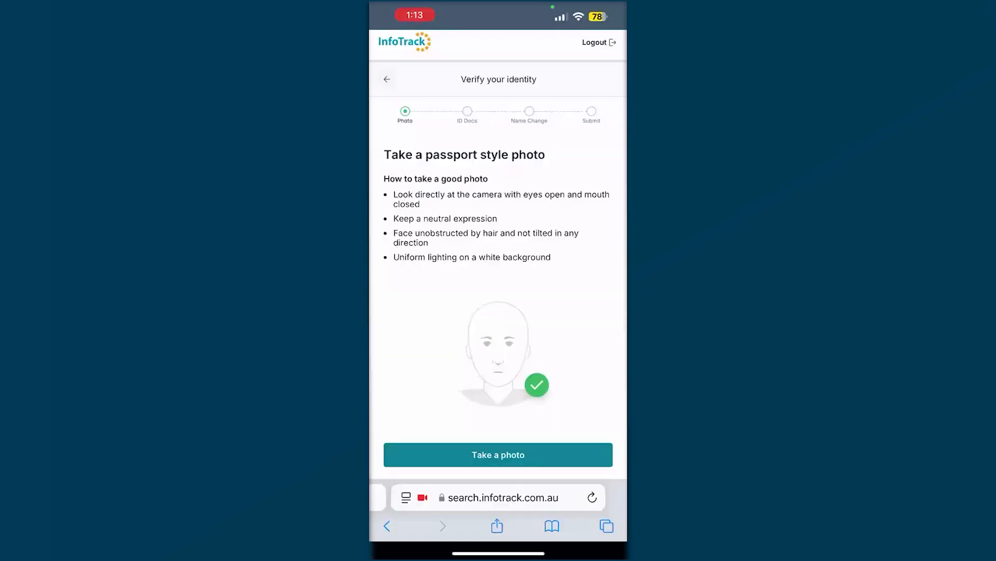
{"action": "left_click", "coordinate": [497, 455]}
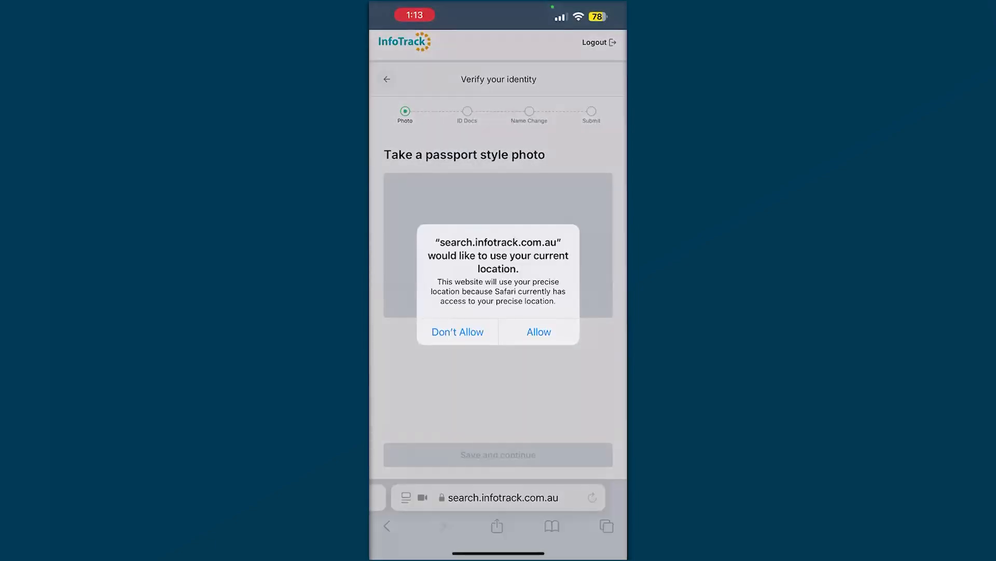
{"action": "left_click", "coordinate": [538, 331]}
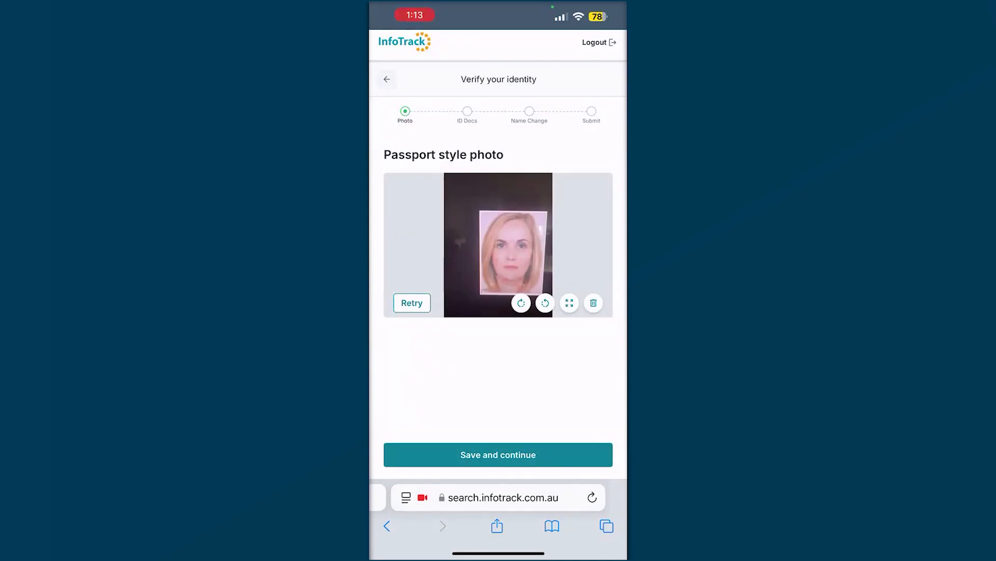
{"action": "left_click", "coordinate": [498, 455]}
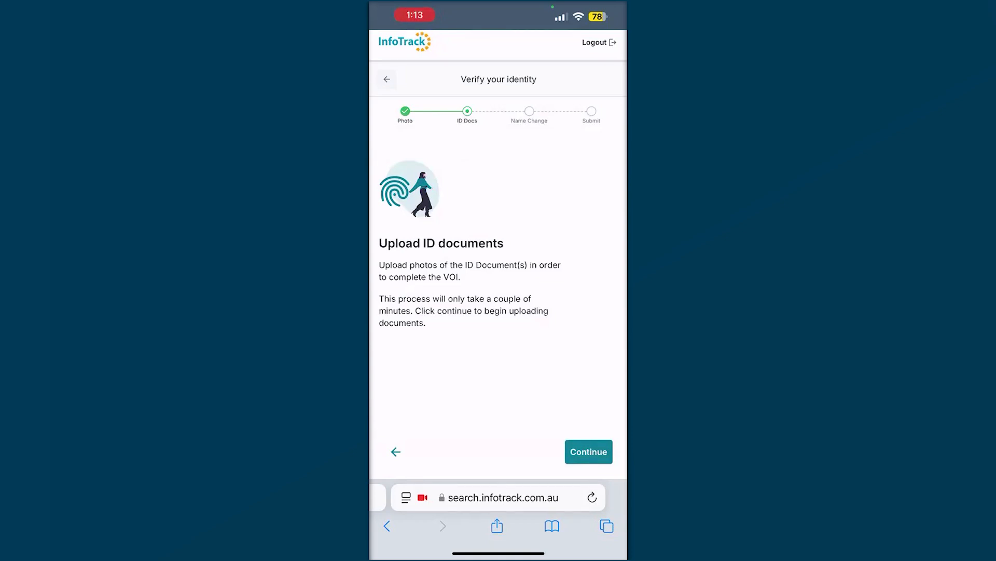
- Choose Australian Driver Licence as the first ID document and continue to its front-photo guidance
{"action": "left_click", "coordinate": [588, 451]}
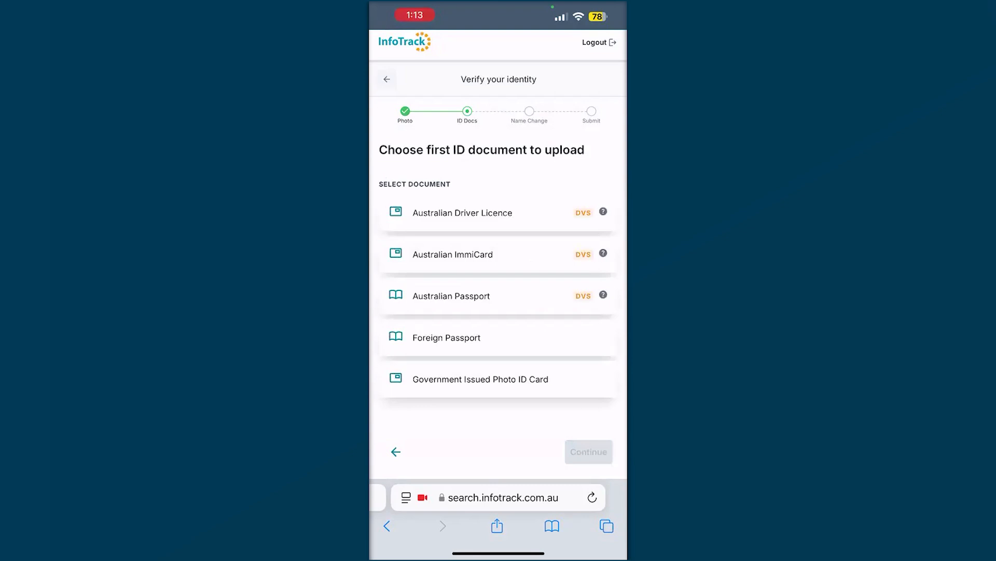
{"action": "left_click", "coordinate": [463, 212]}
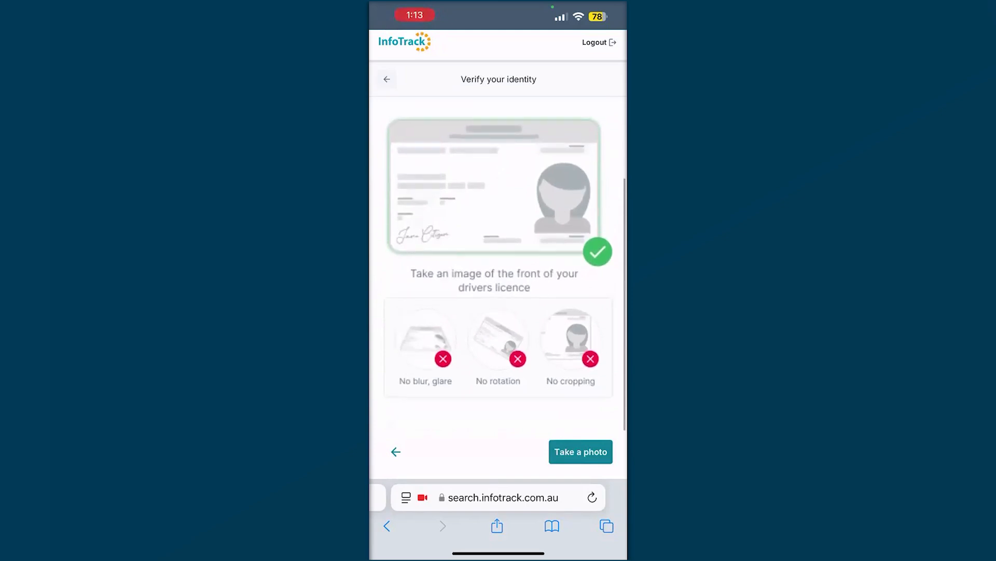
{"action": "left_click", "coordinate": [579, 452]}
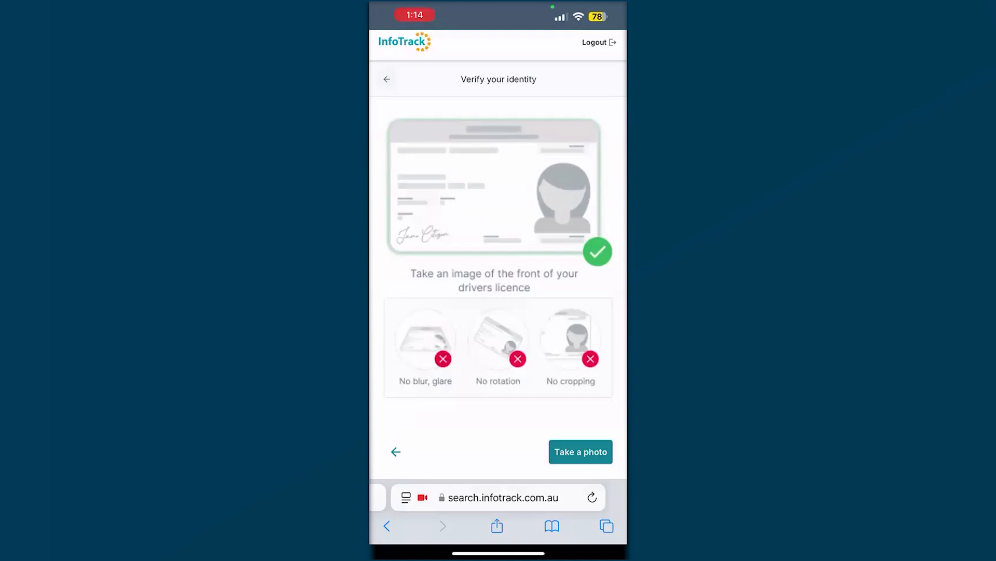
{"action": "left_click", "coordinate": [580, 451]}
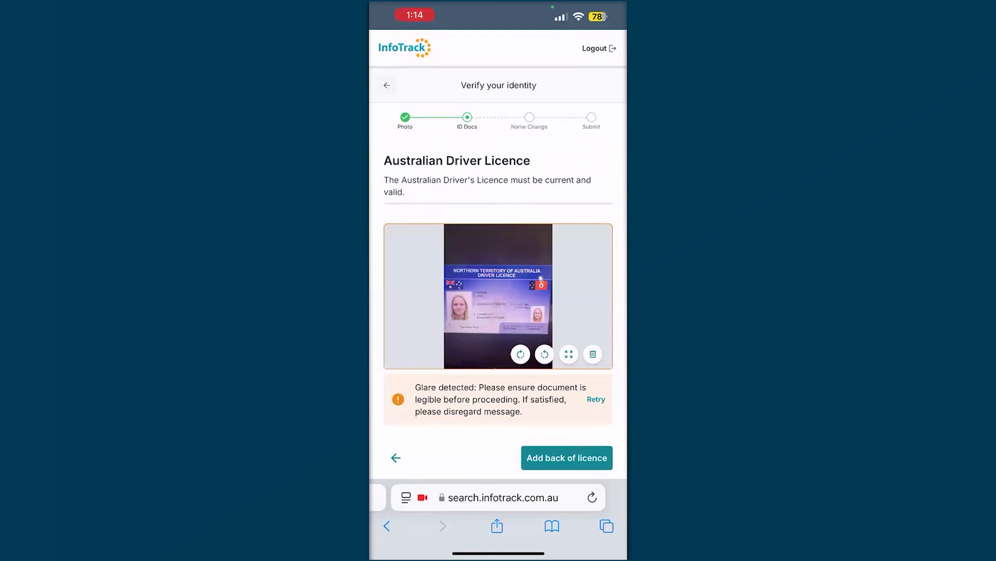
{"action": "scroll", "scroll_direction": "down", "scroll_amount": 3}
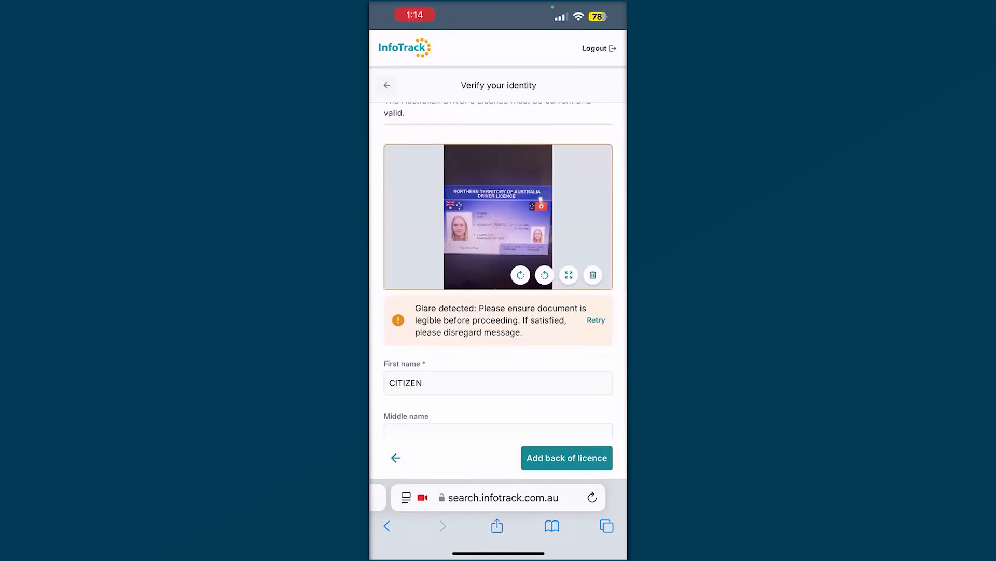
{"action": "scroll", "scroll_direction": "down", "scroll_amount": 3}
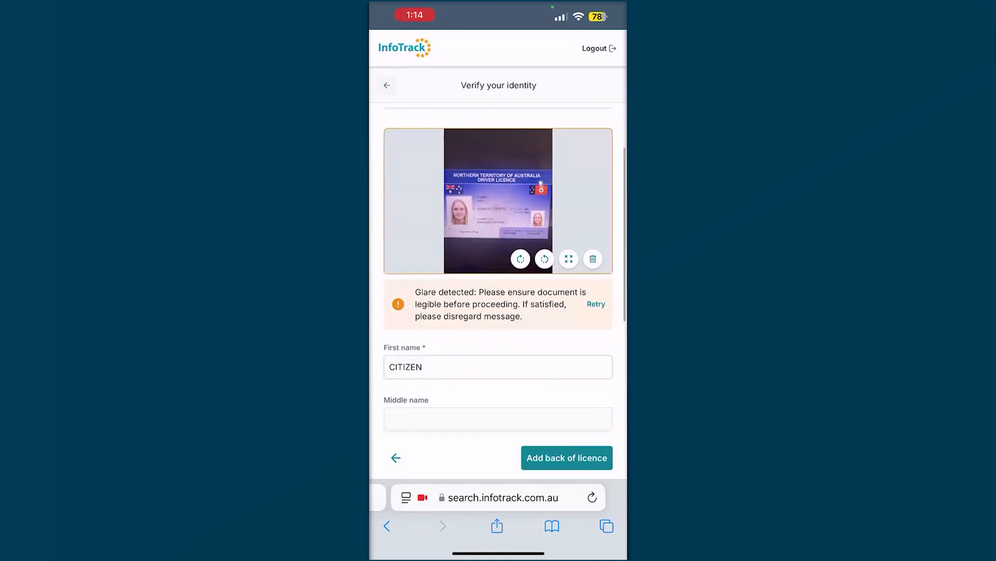
{"action": "scroll", "scroll_direction": "down", "scroll_amount": 3}
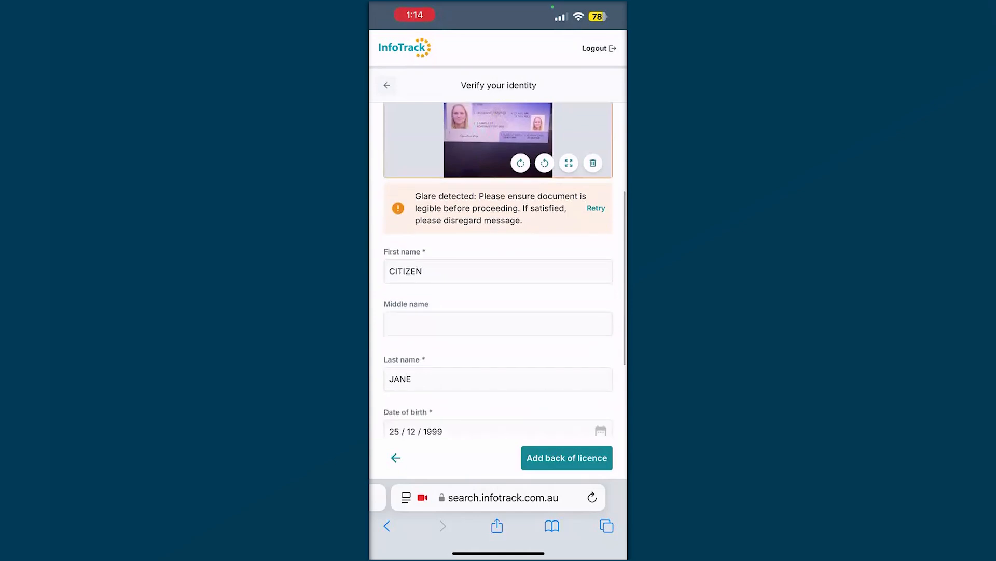
{"action": "scroll", "scroll_direction": "down", "scroll_amount": 3}
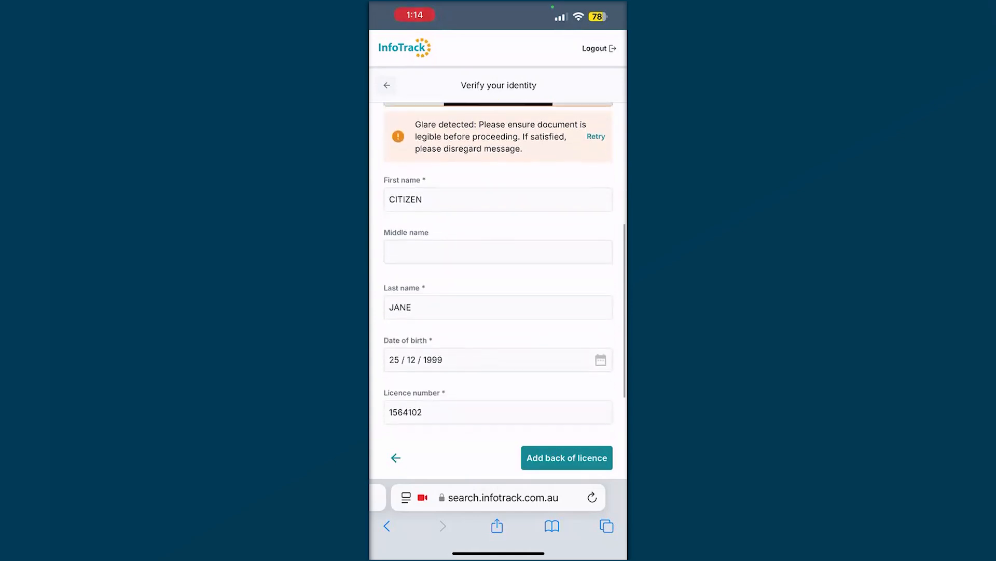
{"action": "scroll", "scroll_direction": "down", "scroll_amount": 3}
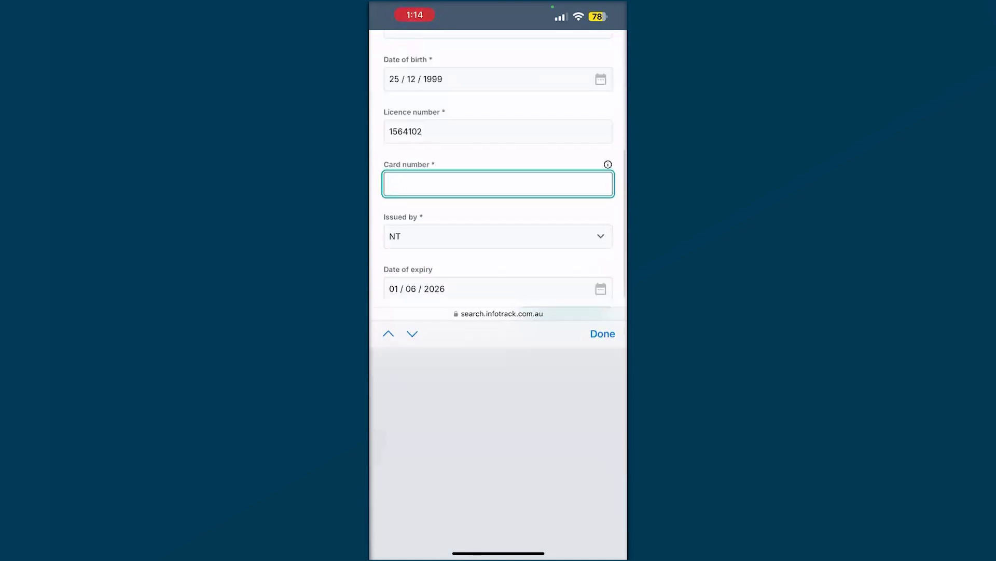
{"action": "type", "text": "122446688"}
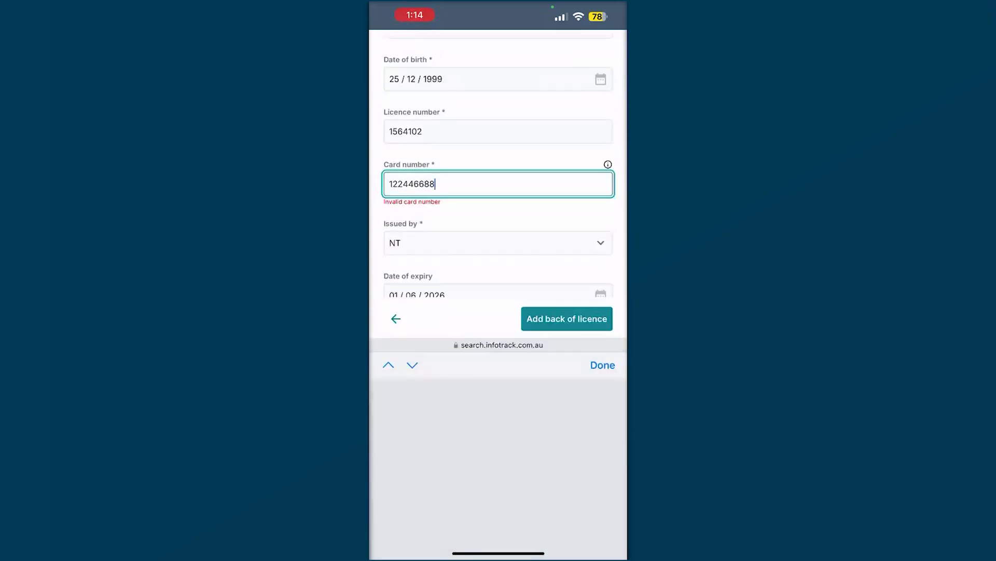
{"action": "key", "text": "Backspace"}
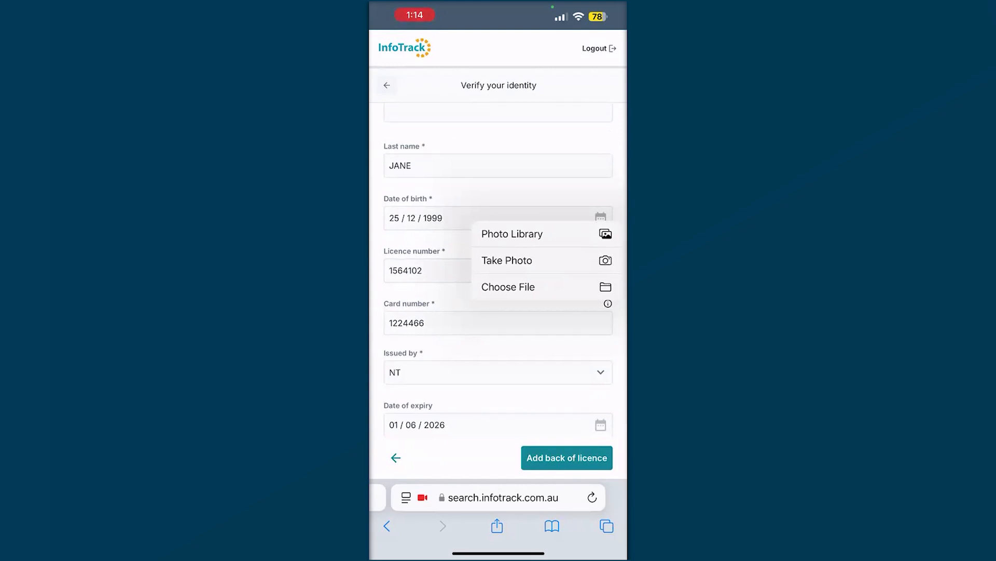
- Photograph the back of the licence and save the driver licence
{"action": "left_click", "coordinate": [508, 259]}
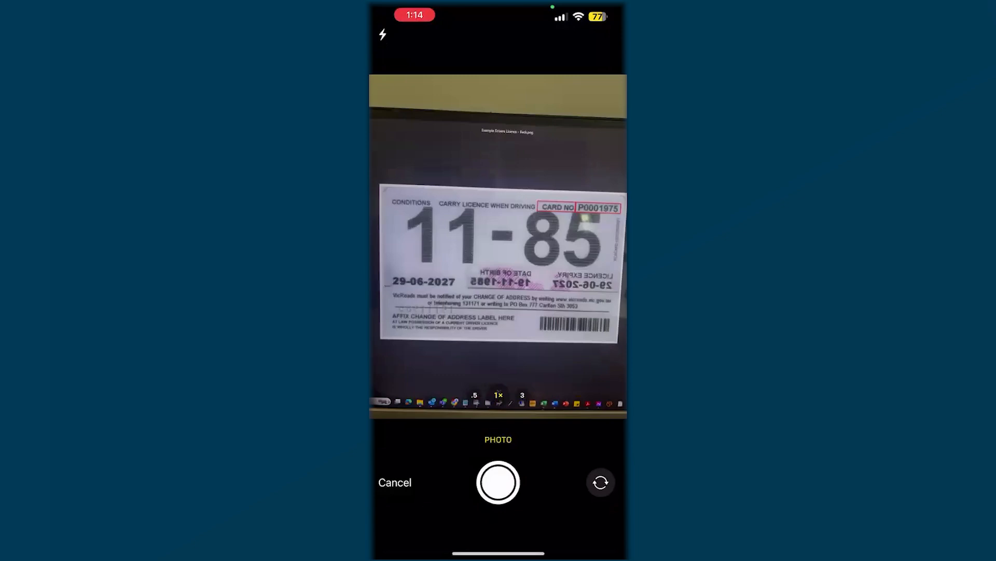
{"action": "left_click", "coordinate": [497, 482]}
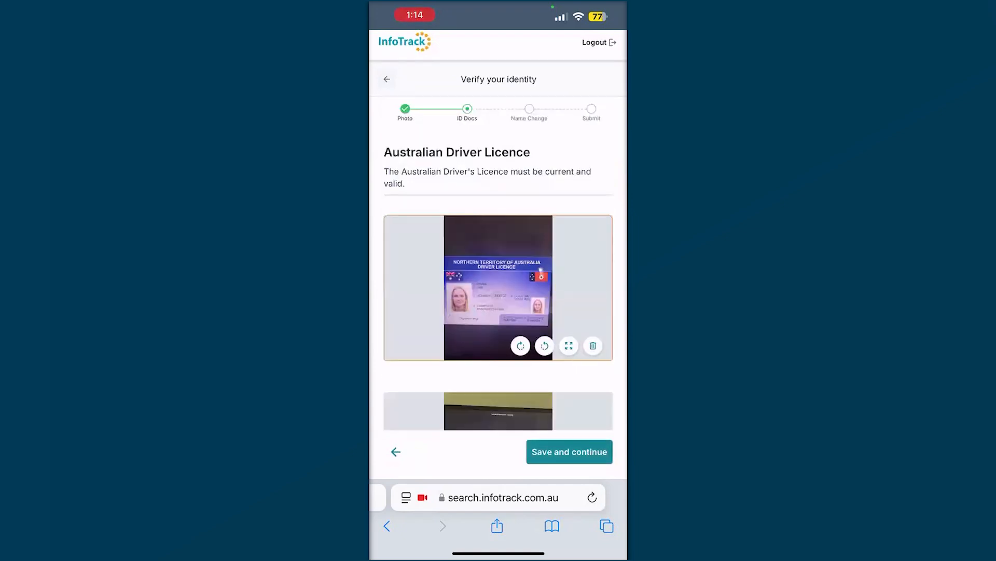
{"action": "left_click", "coordinate": [568, 451]}
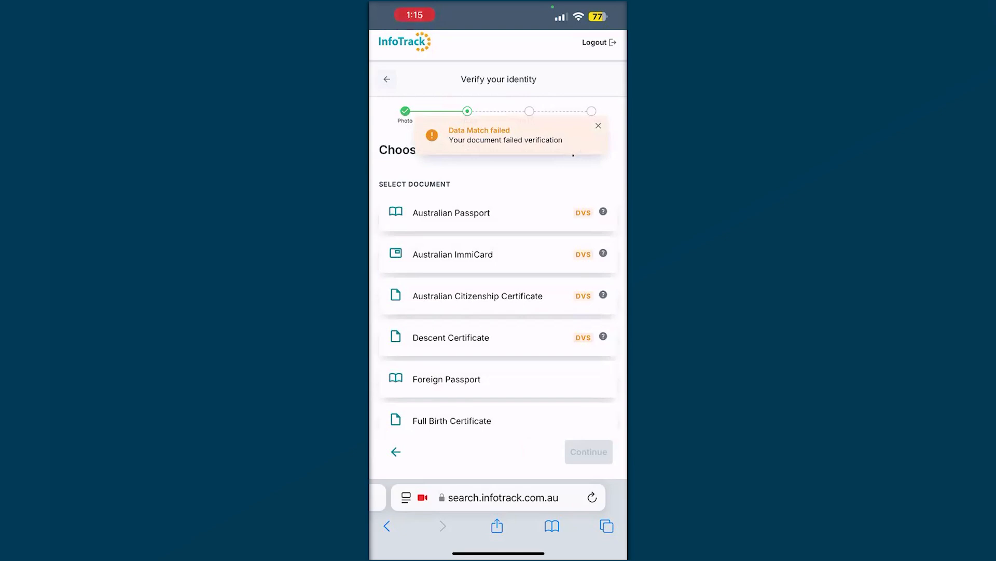
- Dismiss the data-match notice and choose Australian Passport as the second ID document
{"action": "left_click", "coordinate": [598, 126]}
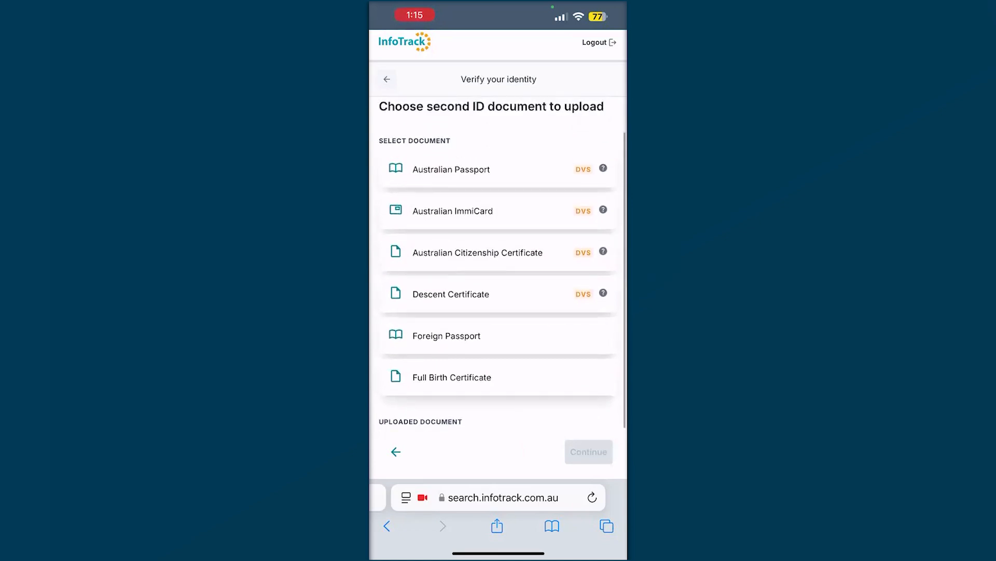
{"action": "left_click", "coordinate": [451, 169]}
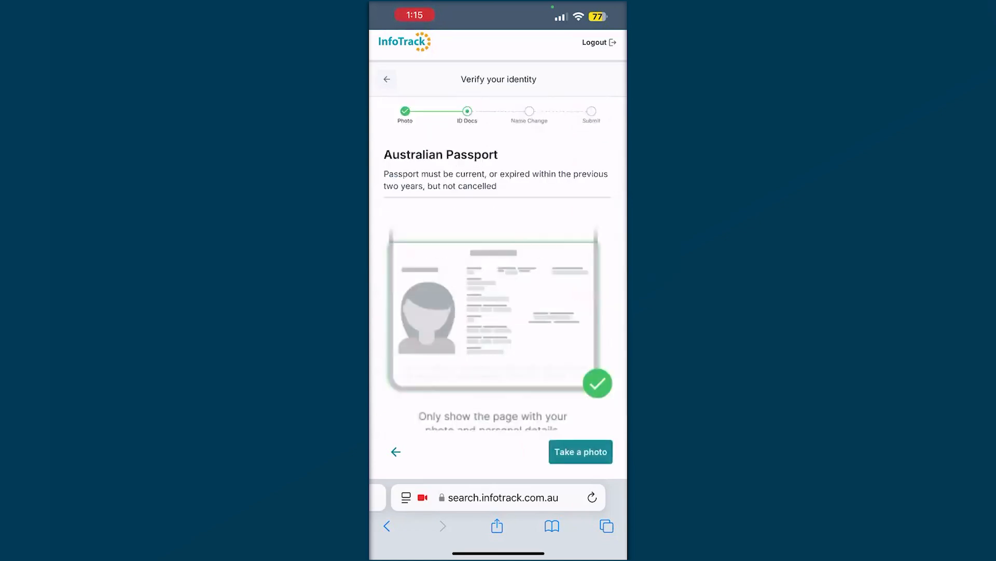
{"action": "scroll", "scroll_direction": "down", "scroll_amount": 3}
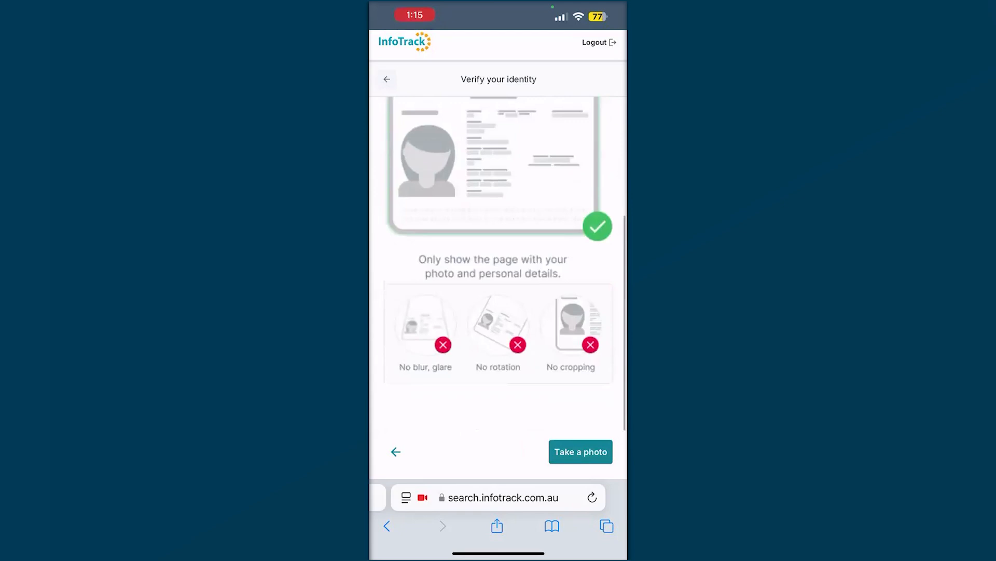
{"action": "scroll", "scroll_direction": "down", "scroll_amount": 3}
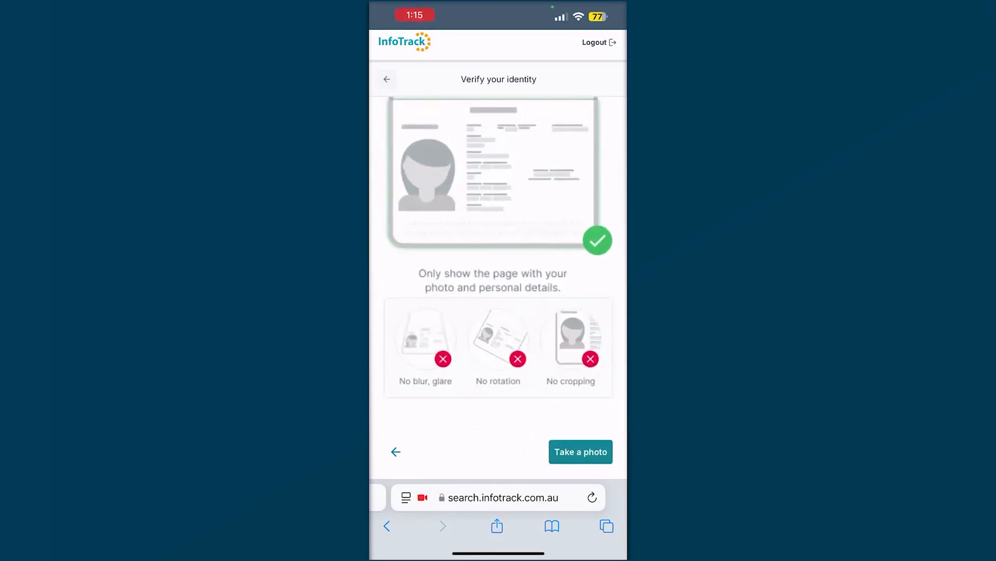
- Capture a photo of the passport page and save it
{"action": "left_click", "coordinate": [580, 452]}
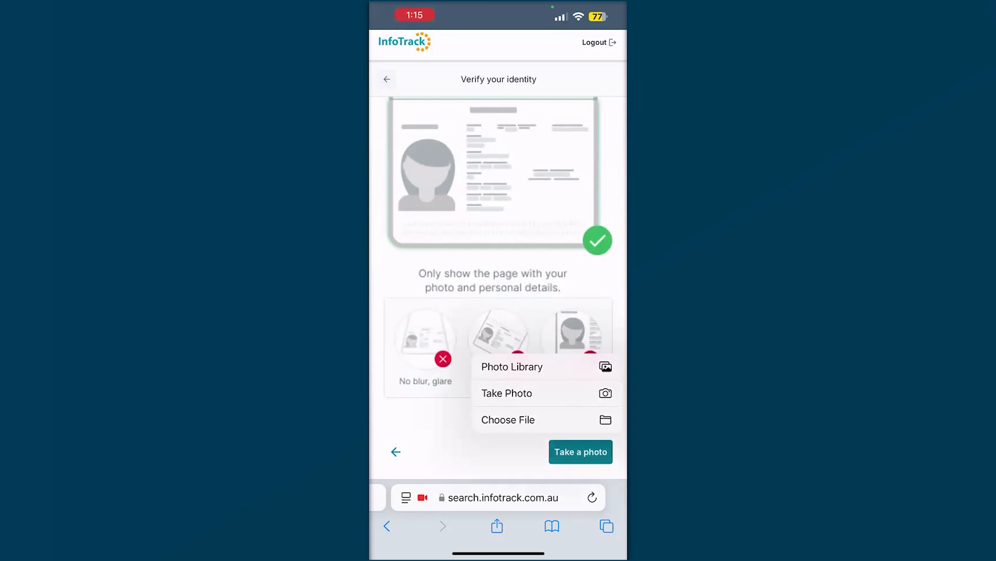
{"action": "left_click", "coordinate": [506, 392]}
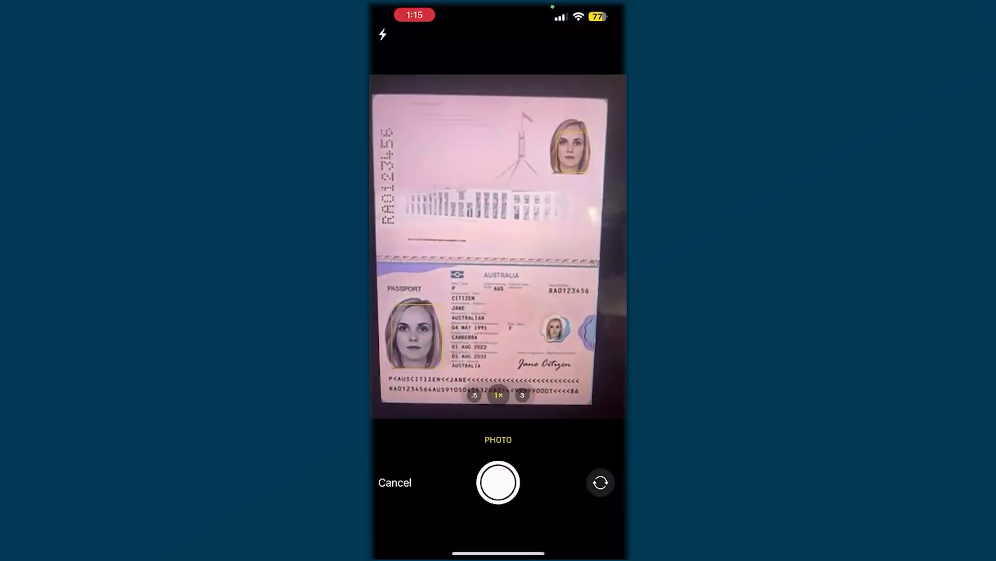
{"action": "left_click", "coordinate": [497, 482]}
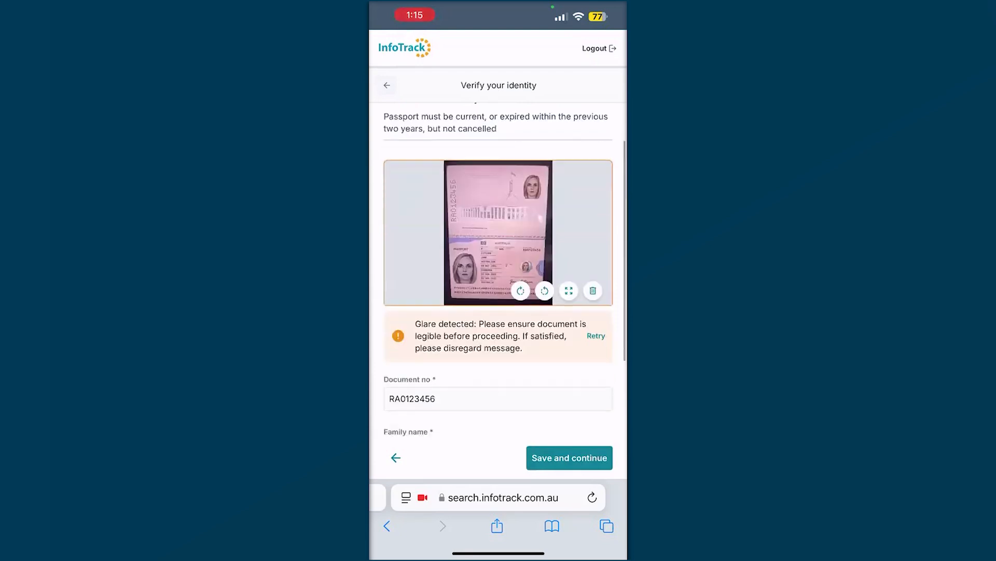
{"action": "scroll", "scroll_direction": "down", "scroll_amount": 3}
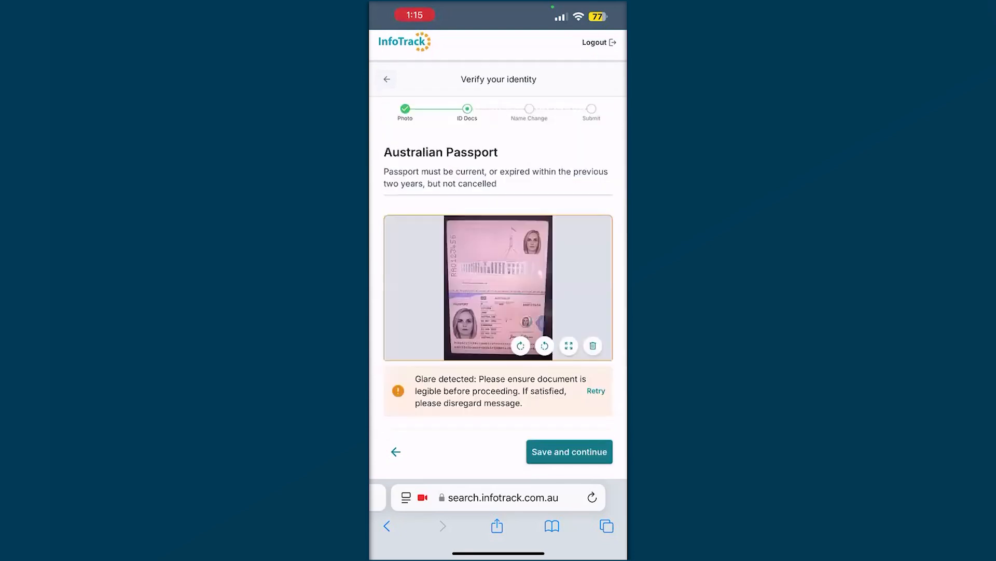
{"action": "left_click", "coordinate": [568, 452]}
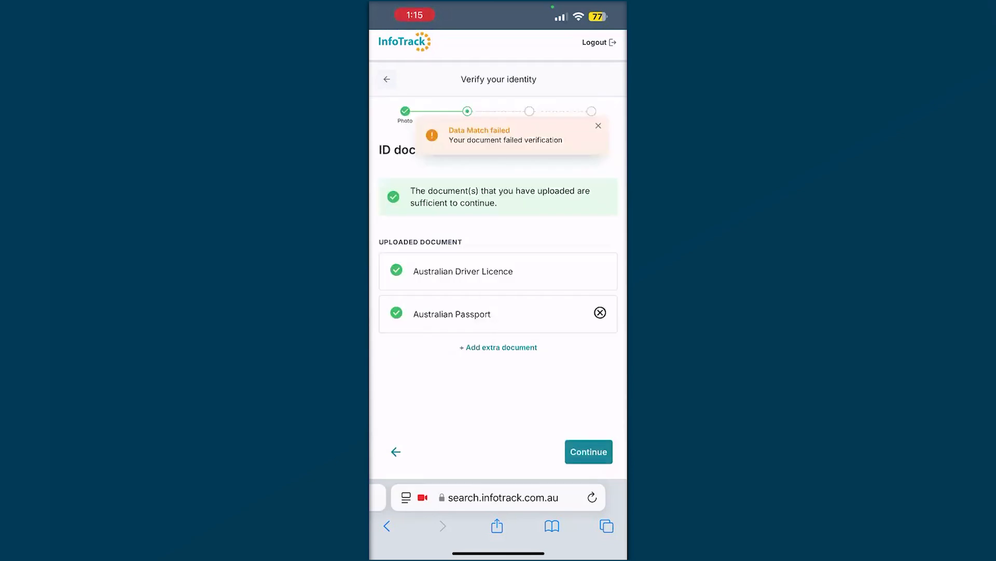
- Dismiss the data-match notice and continue to the Verify Identity Information review page
{"action": "left_click", "coordinate": [598, 126]}
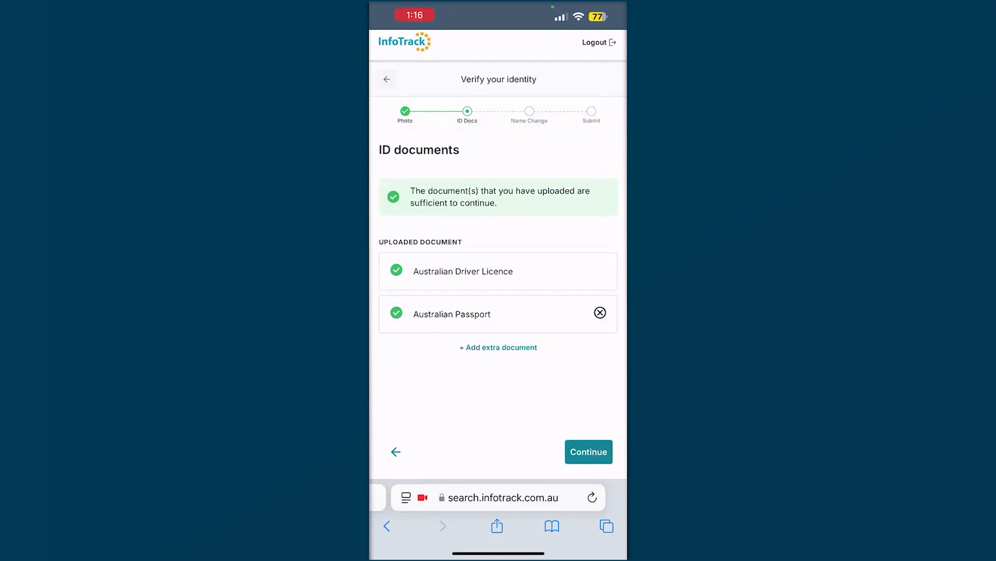
{"action": "left_click", "coordinate": [587, 451]}
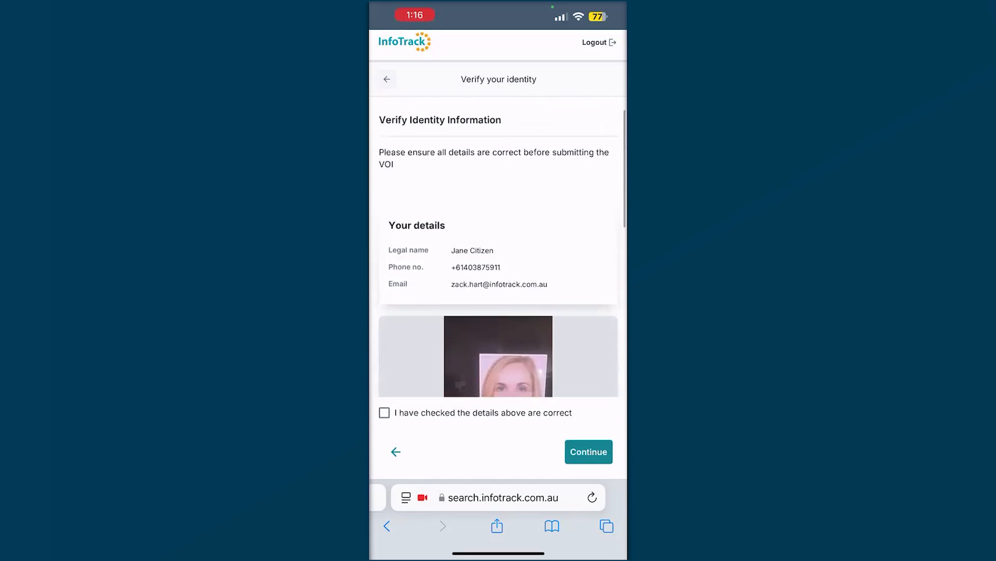
- Tick 'I have checked the details above are correct' and continue to the declaration and signature
{"action": "scroll", "scroll_direction": "down", "scroll_amount": 3}
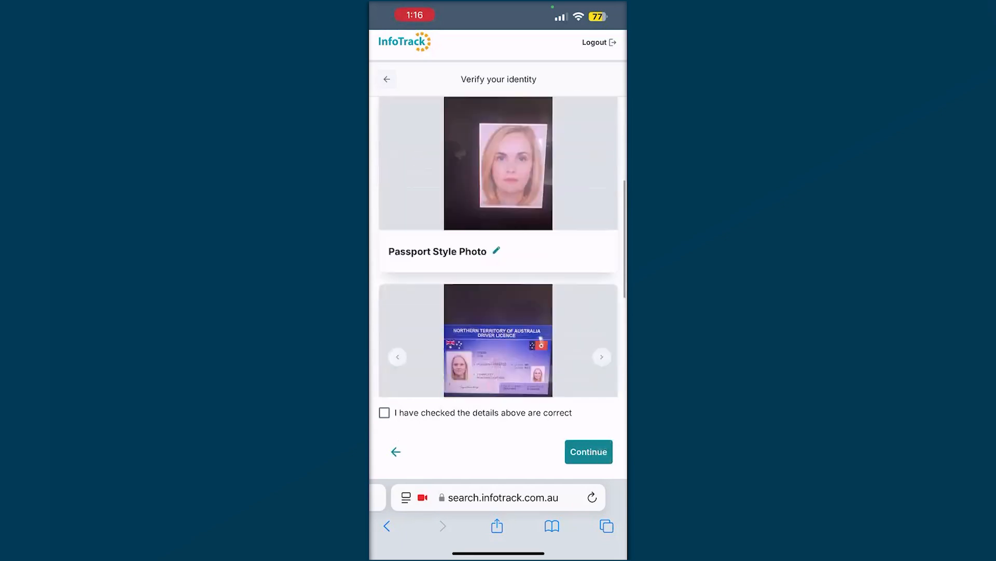
{"action": "scroll", "scroll_direction": "down", "scroll_amount": 3}
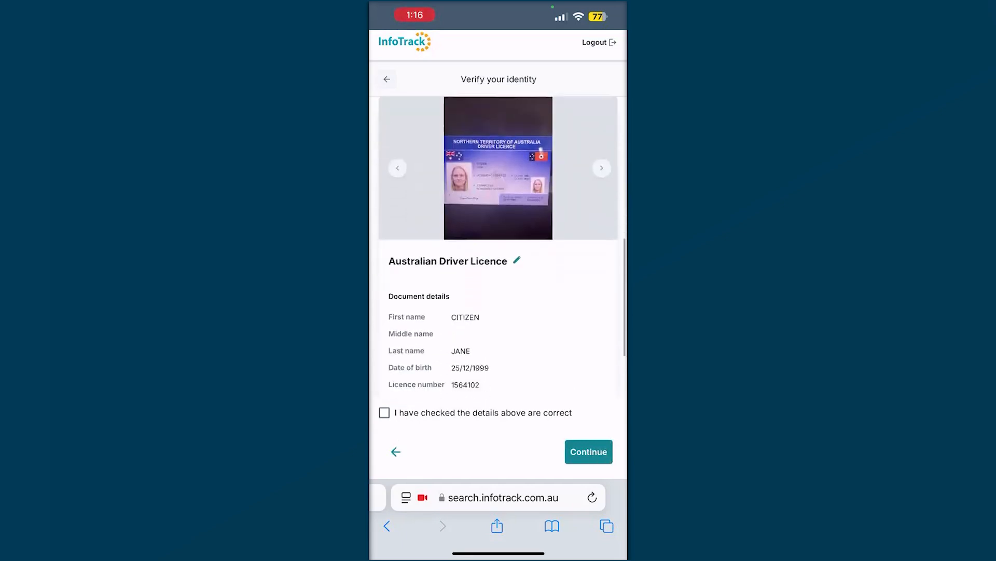
{"action": "left_click", "coordinate": [601, 168]}
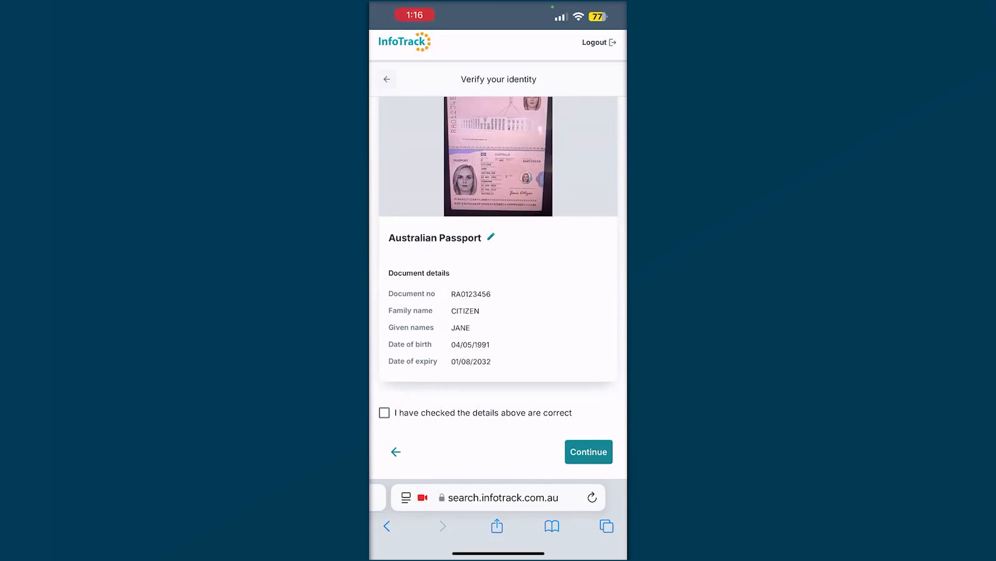
{"action": "left_click", "coordinate": [384, 413]}
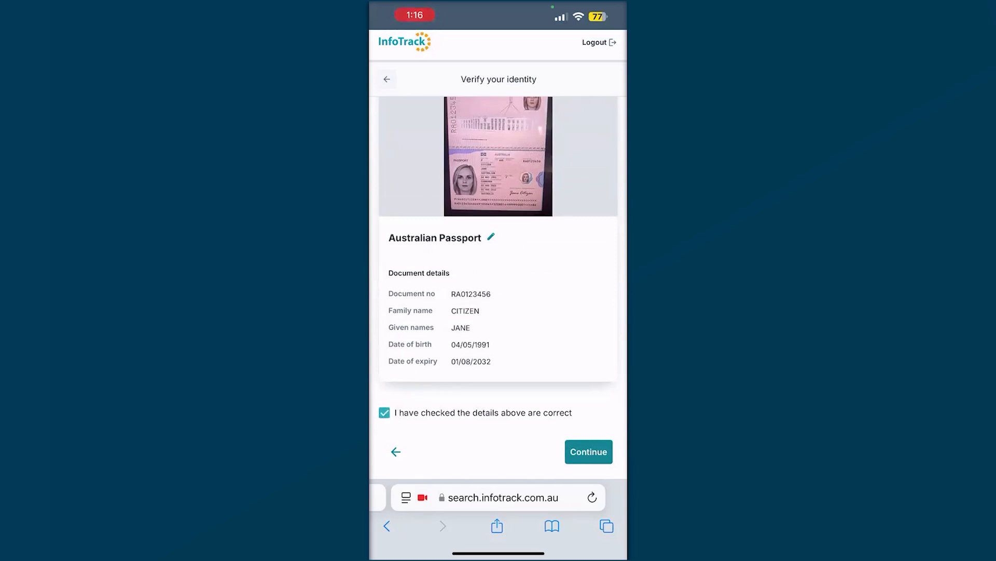
{"action": "left_click", "coordinate": [587, 452]}
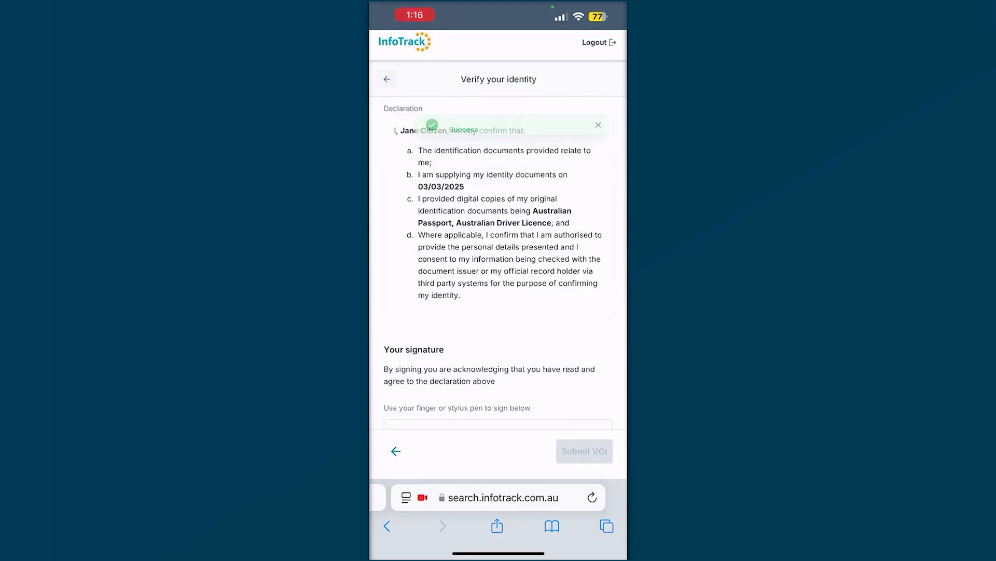
- Submit the signed VOI so Verify your identity shows as completed
{"action": "scroll", "scroll_direction": "down", "scroll_amount": 3}
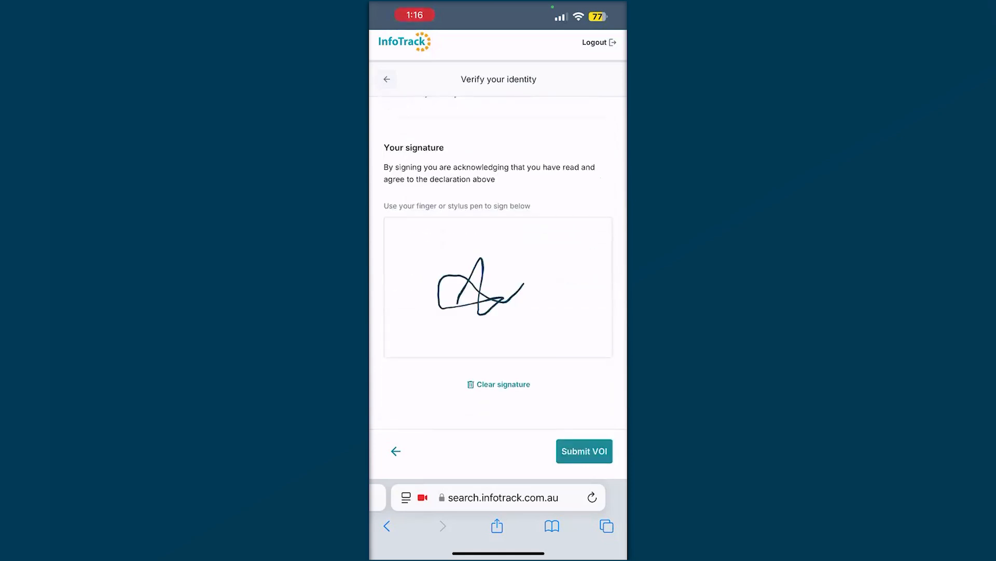
{"action": "left_click", "coordinate": [583, 451]}
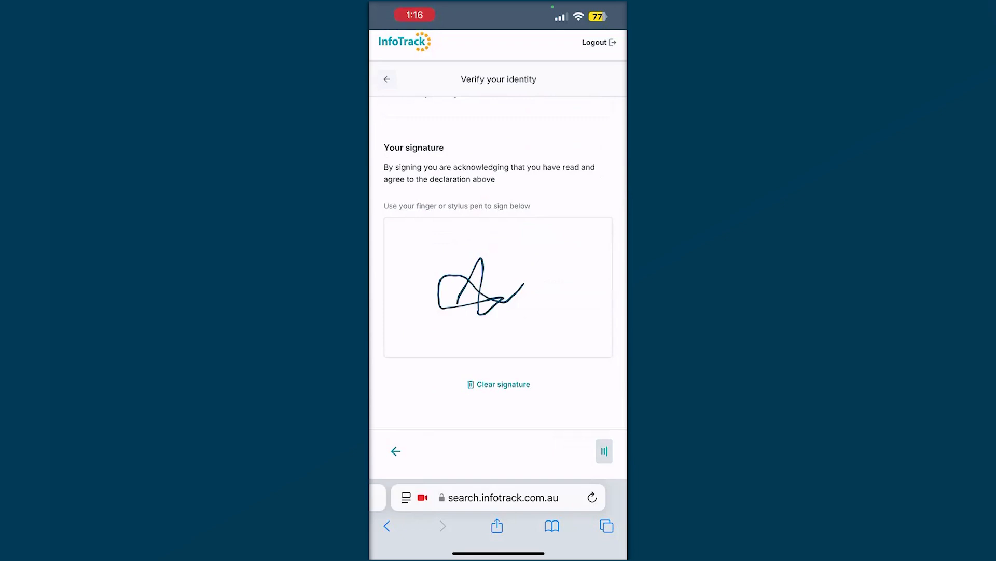
{"action": "left_click", "coordinate": [603, 450]}
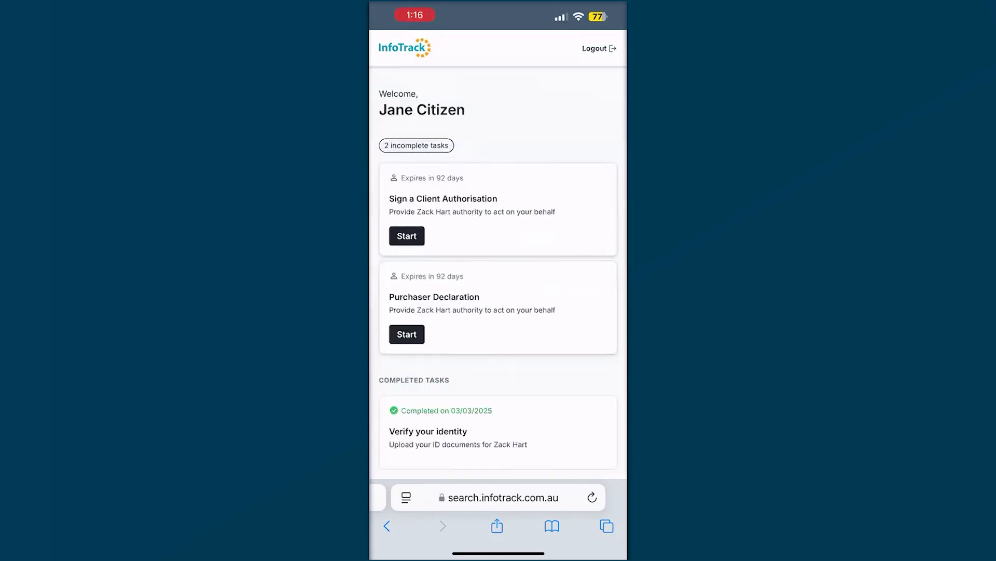